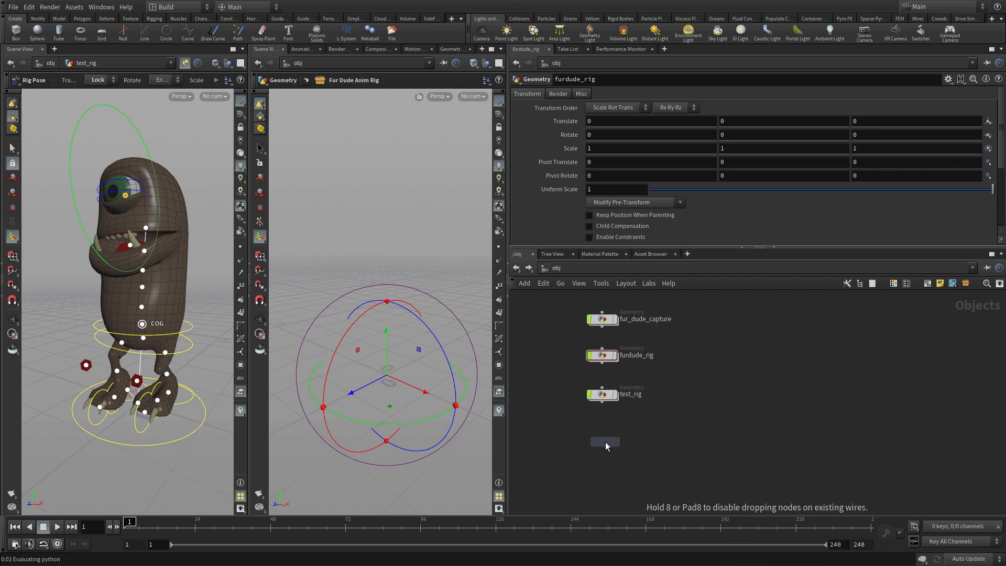
Name the new geometry object walkcycle and dive inside it.
double_click(605, 441)
type("walkcycle")
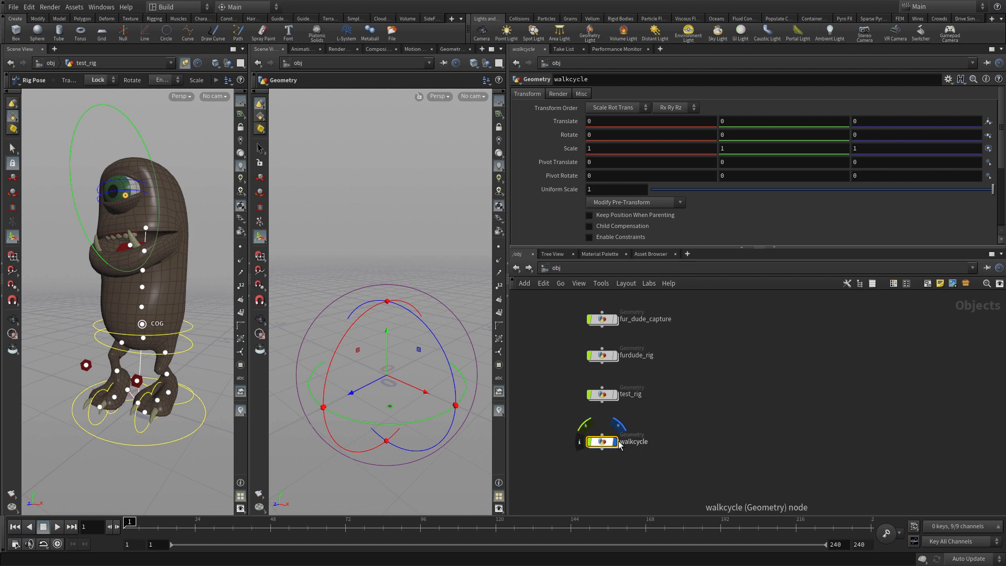
double_click(603, 442)
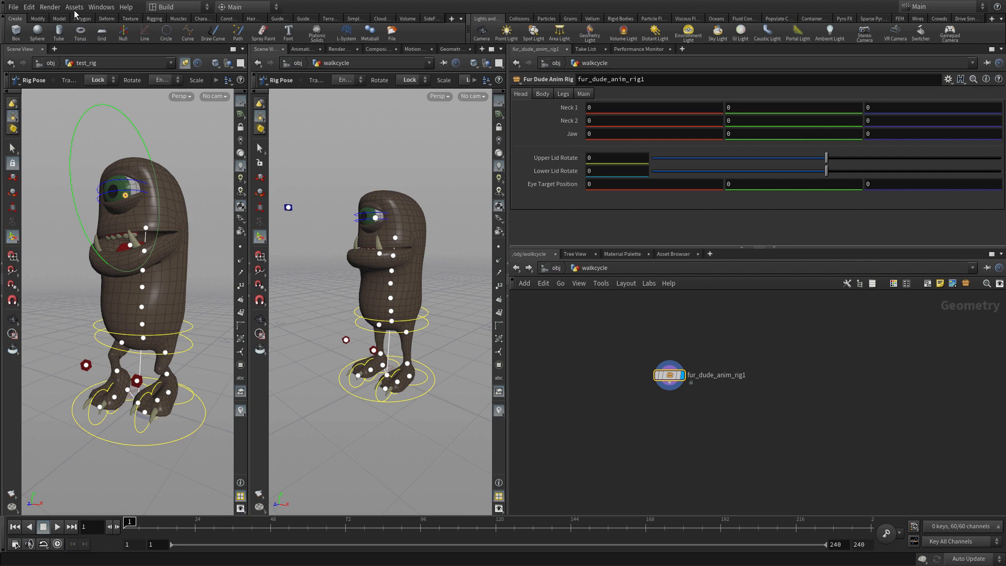
Switch to the Animate desktop and enter walkcycle to load its 60 rig channels.
left_click(169, 6)
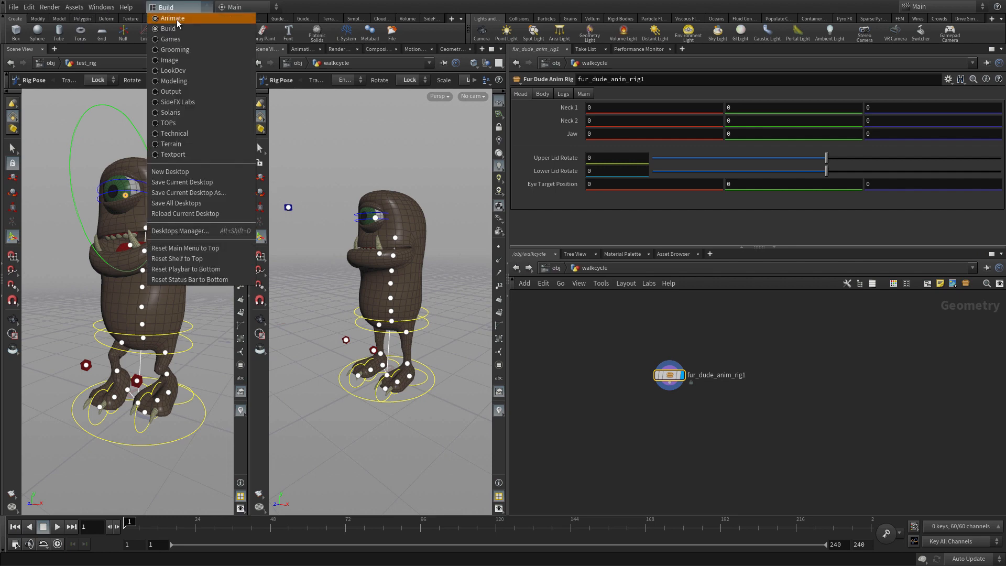
left_click(176, 18)
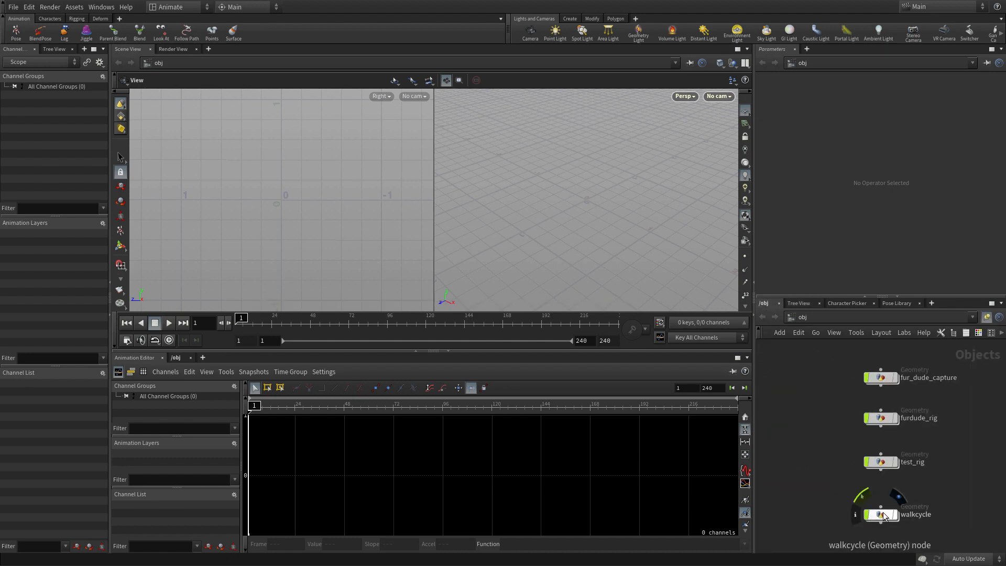
double_click(884, 514)
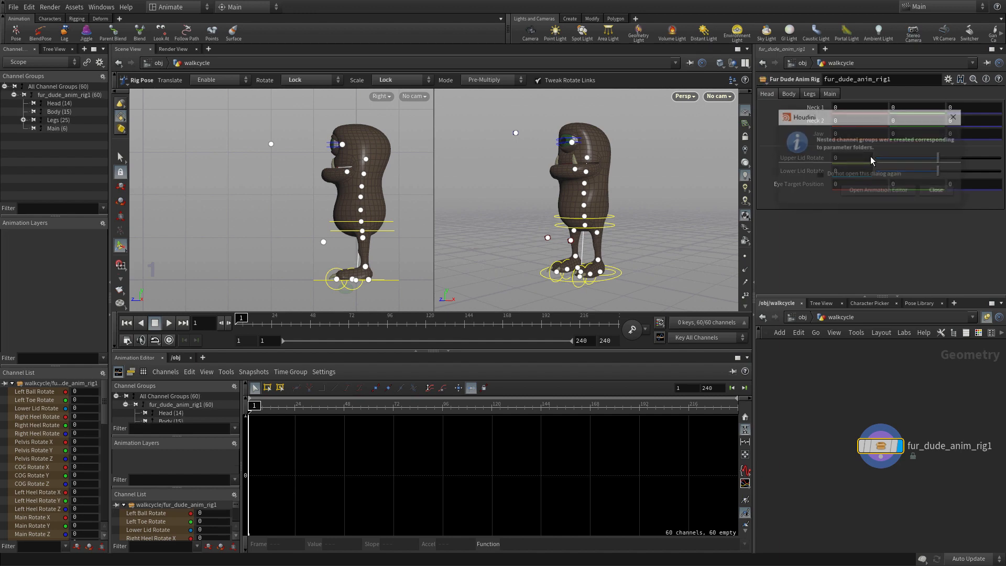
Dismiss the nested channel groups notice.
left_click(936, 190)
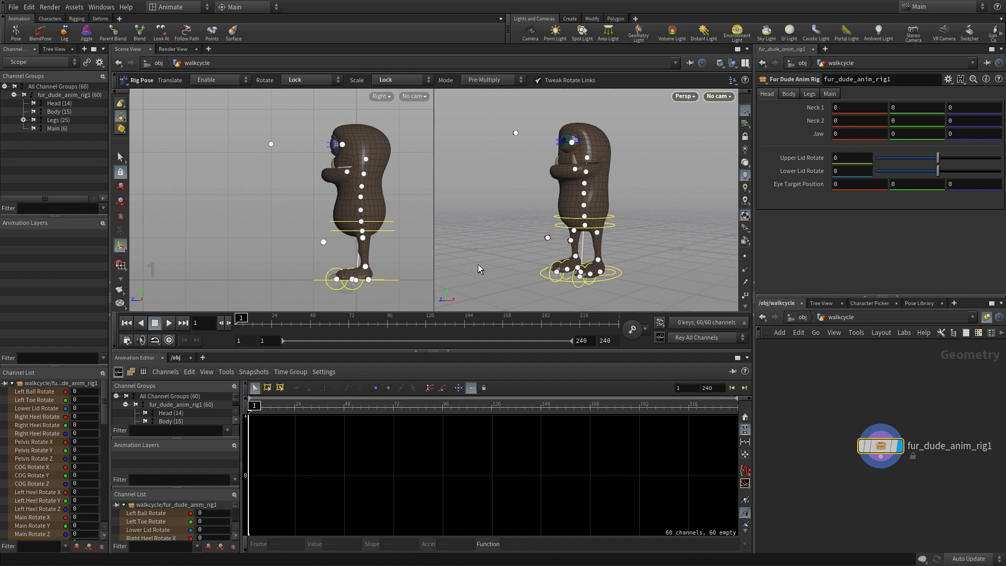
mouse_move(483, 356)
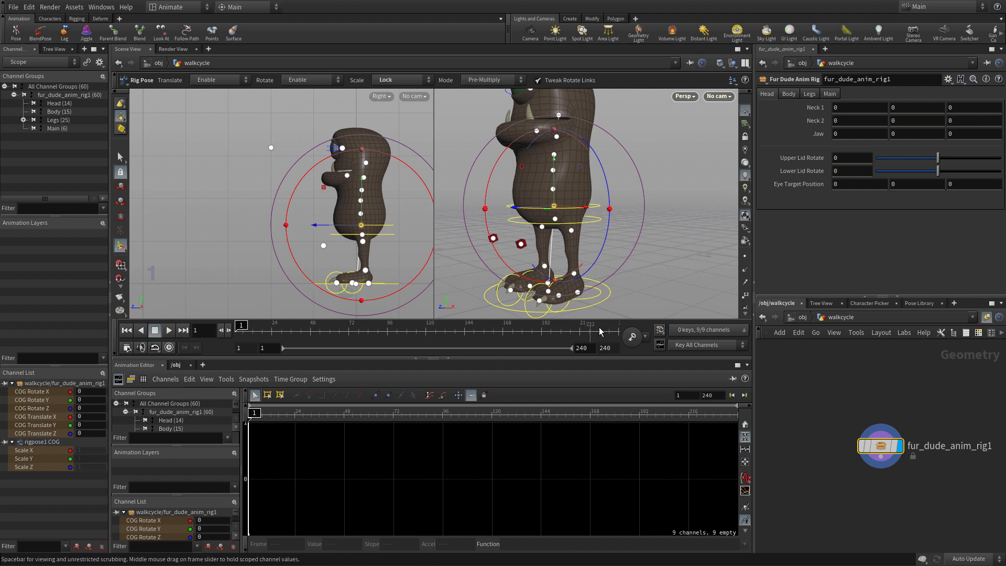
Key all 60 walkcycle rig channels at frame 1.
left_click(578, 292)
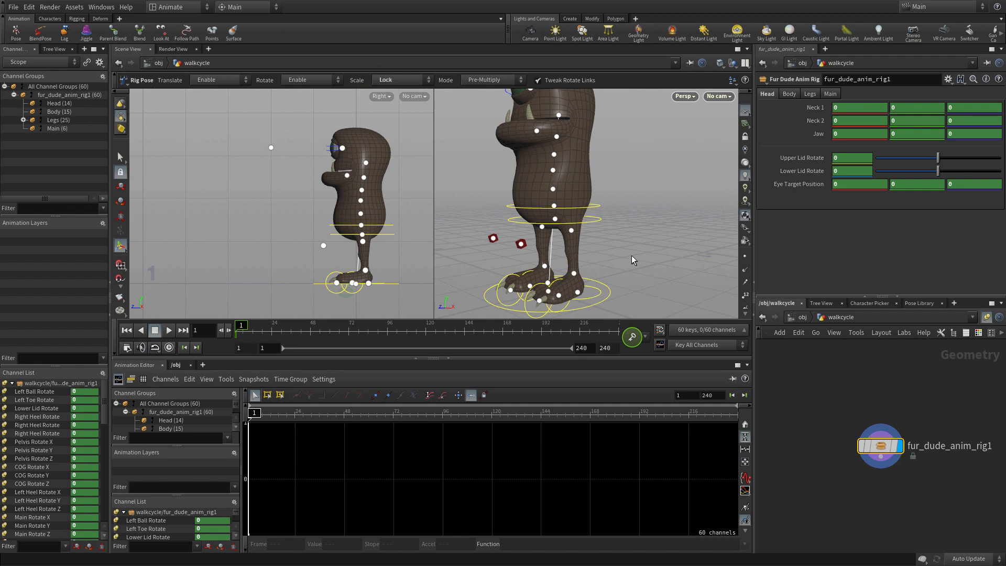
mouse_move(264, 385)
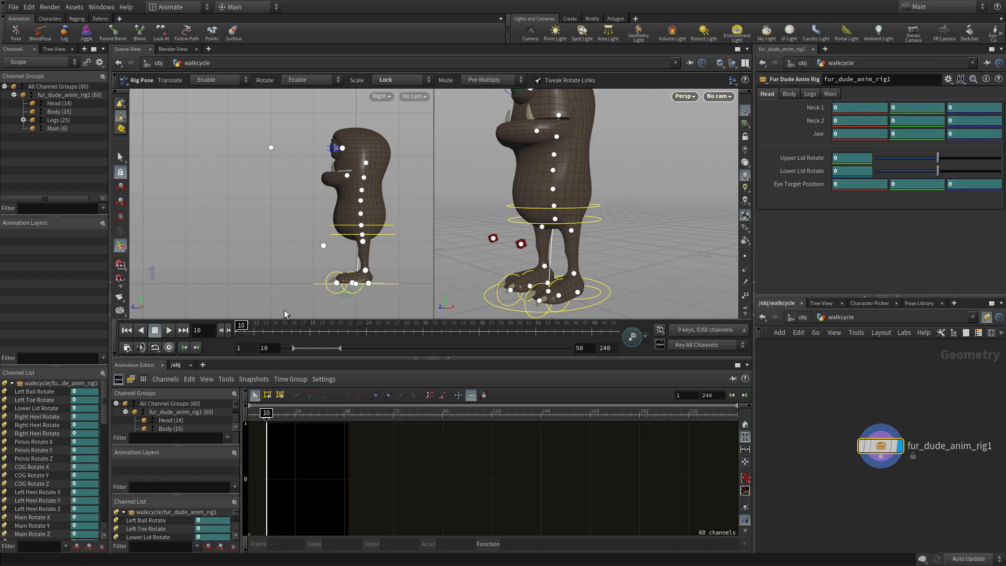
mouse_move(645, 262)
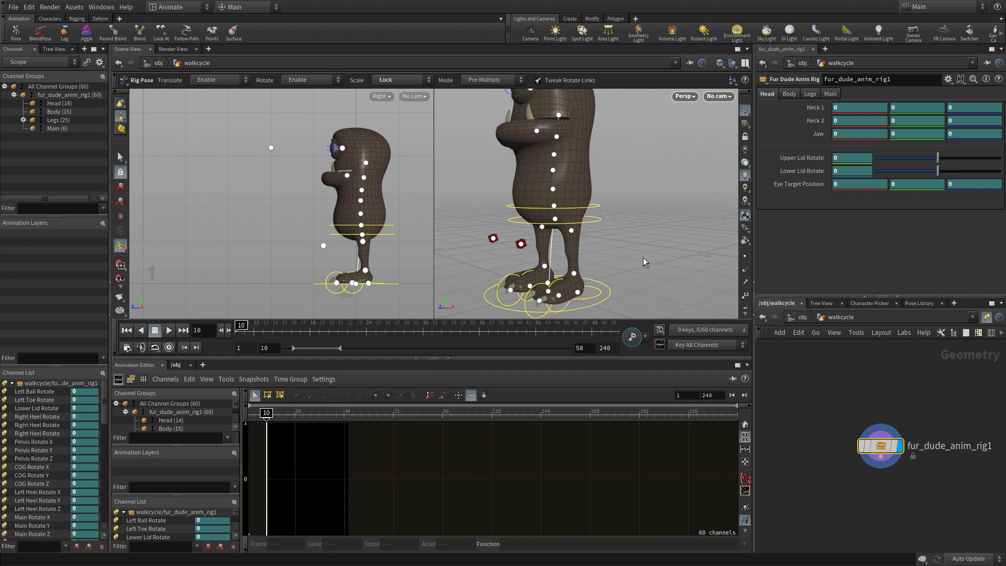
Key the striding leg and COG pose at frame 10.
key("k")
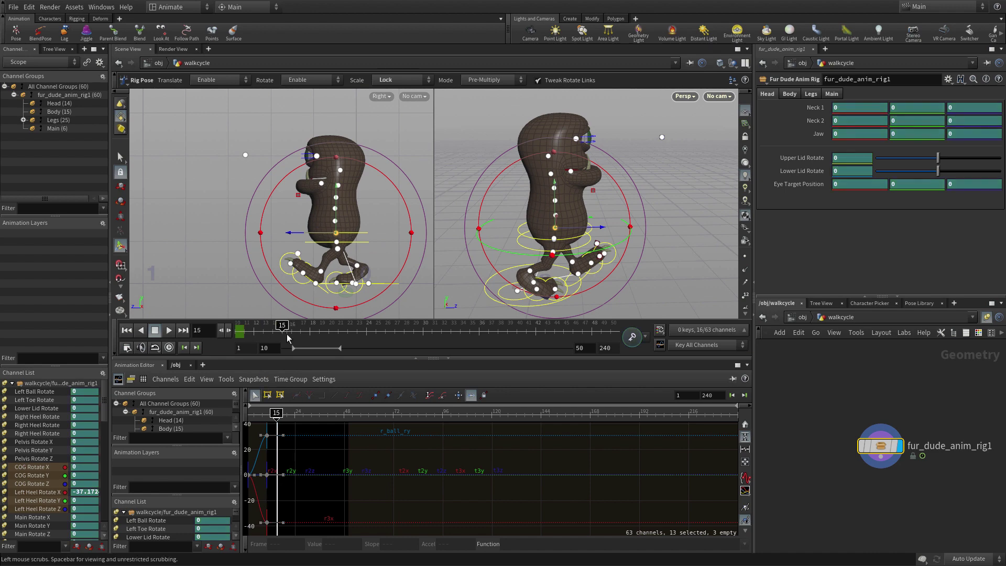
Key the pose at frame 15, then scrub to frames 14 and 20.
key("k")
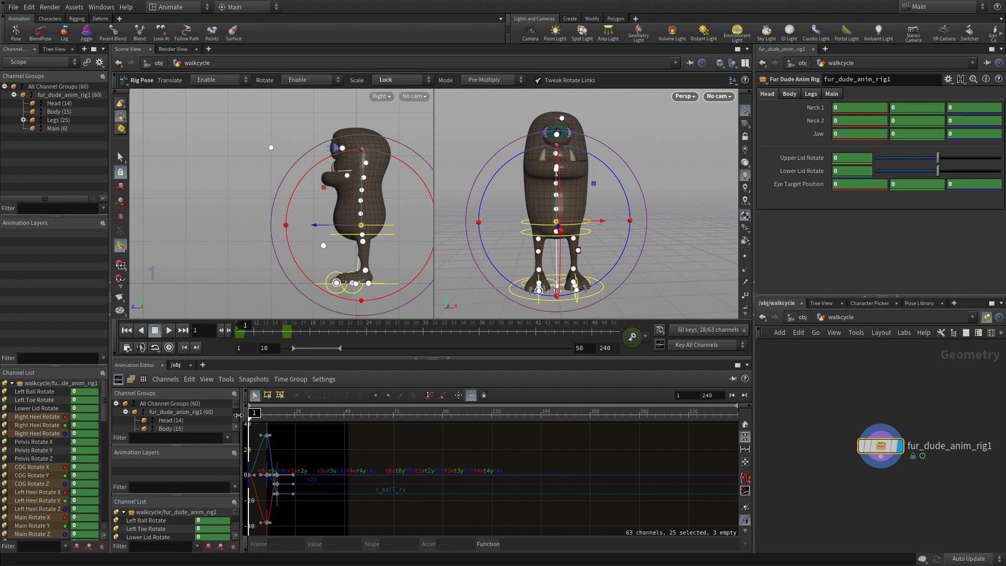
left_click_drag(243, 331, 282, 331)
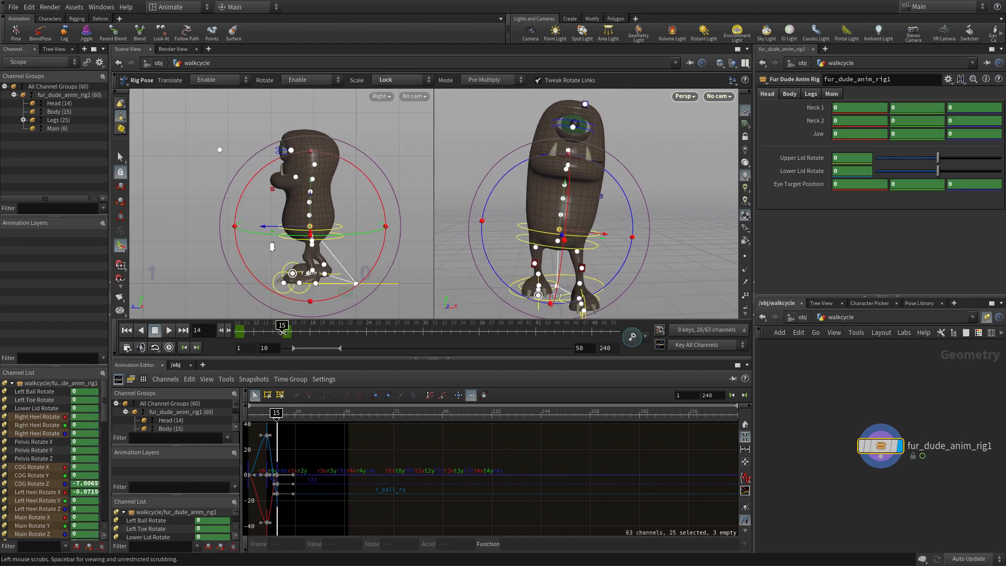
left_click_drag(283, 330, 328, 330)
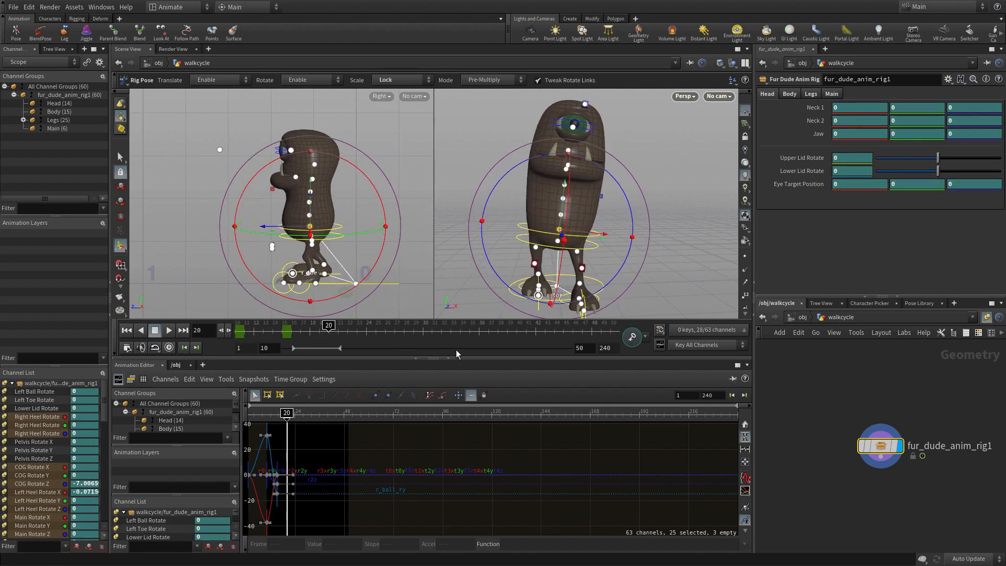
Key frame 20, swing the front foot forward, and select the COG control.
key("k")
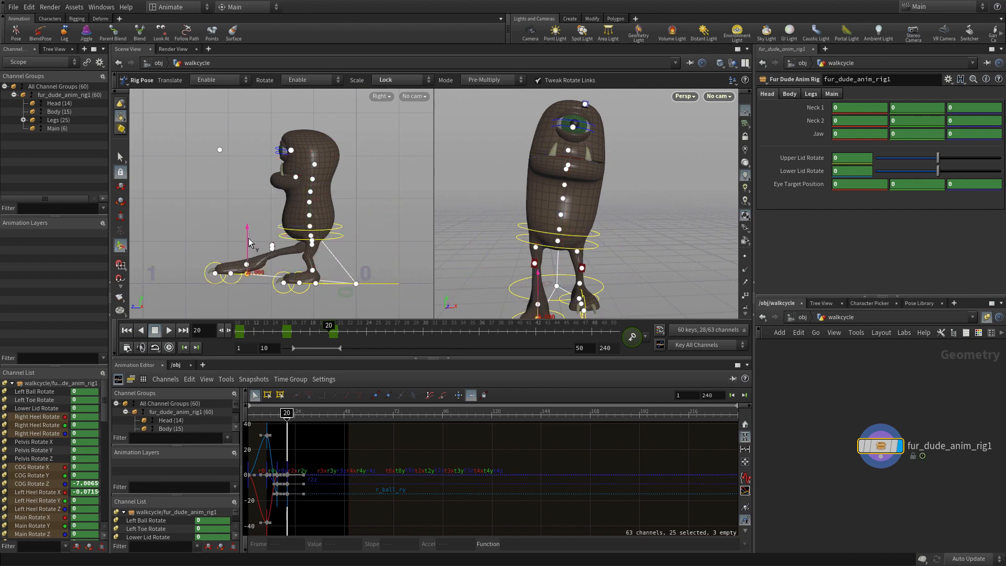
left_click_drag(247, 228, 225, 212)
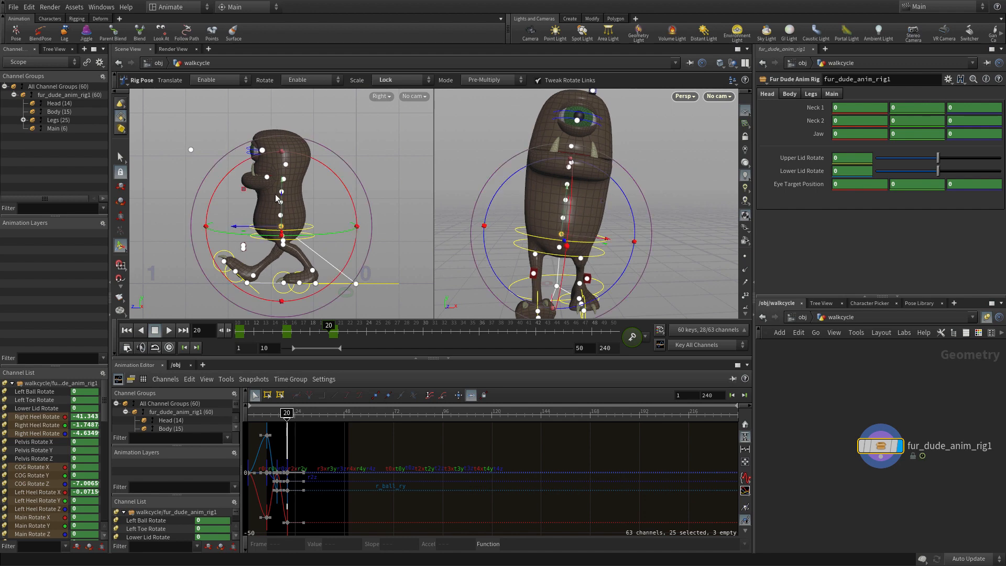
left_click(281, 208)
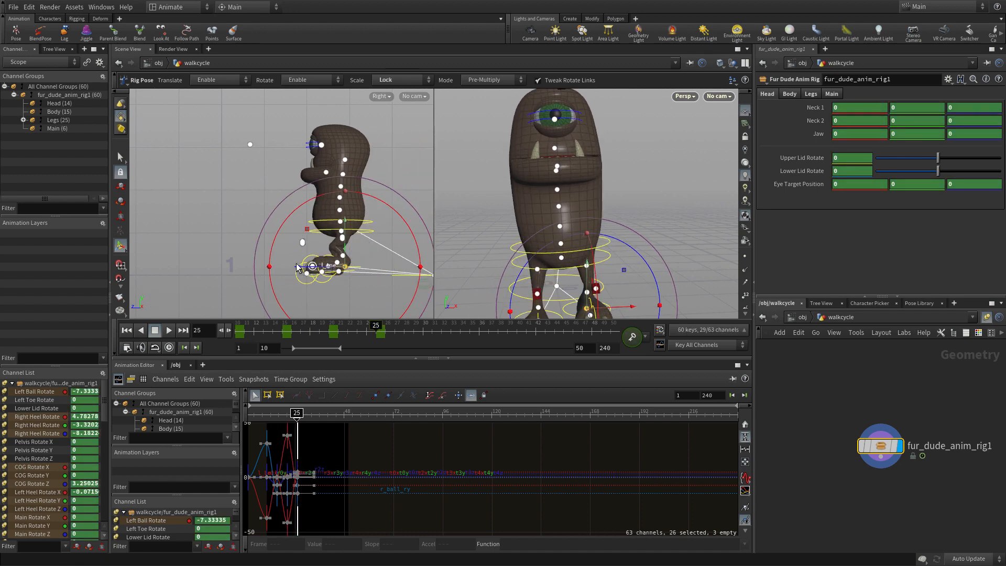
Scrub the timeline forward to frame 30.
left_click_drag(312, 269, 295, 270)
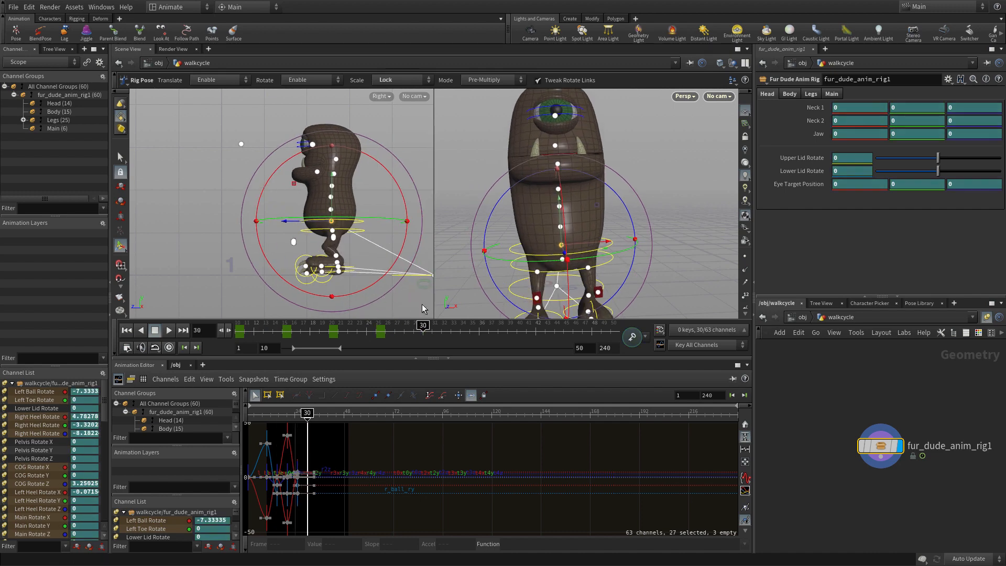
mouse_move(689, 284)
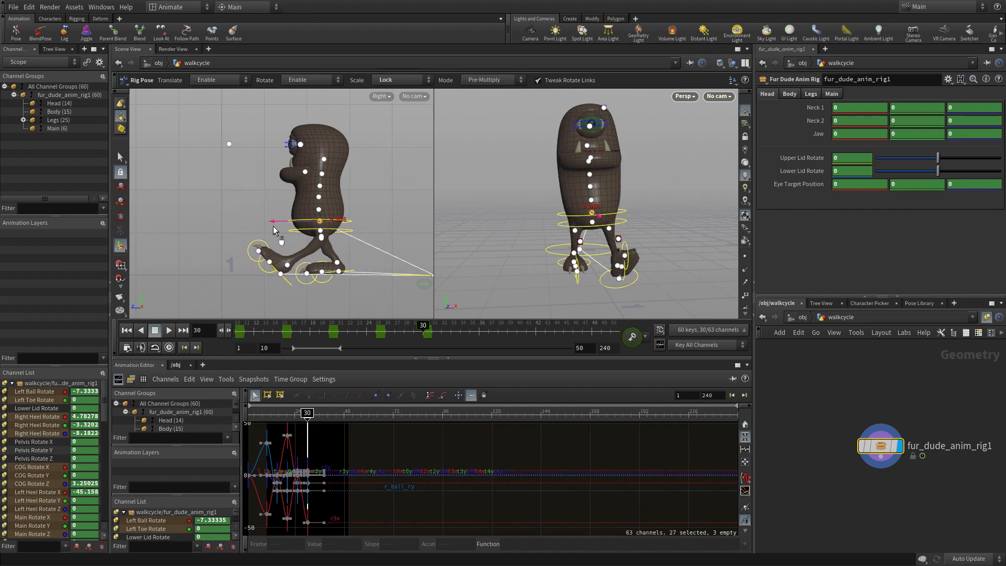
Select a body control to refine the frame 30 back-stride pose.
left_click(281, 273)
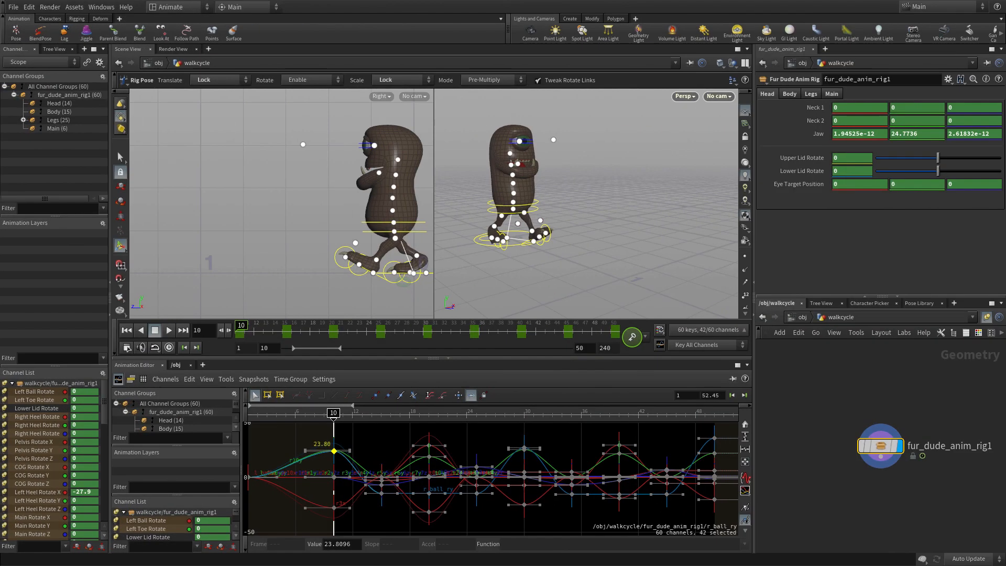
Box-select the walk cycle keys in the Animation Editor graph.
left_click_drag(333, 413, 362, 412)
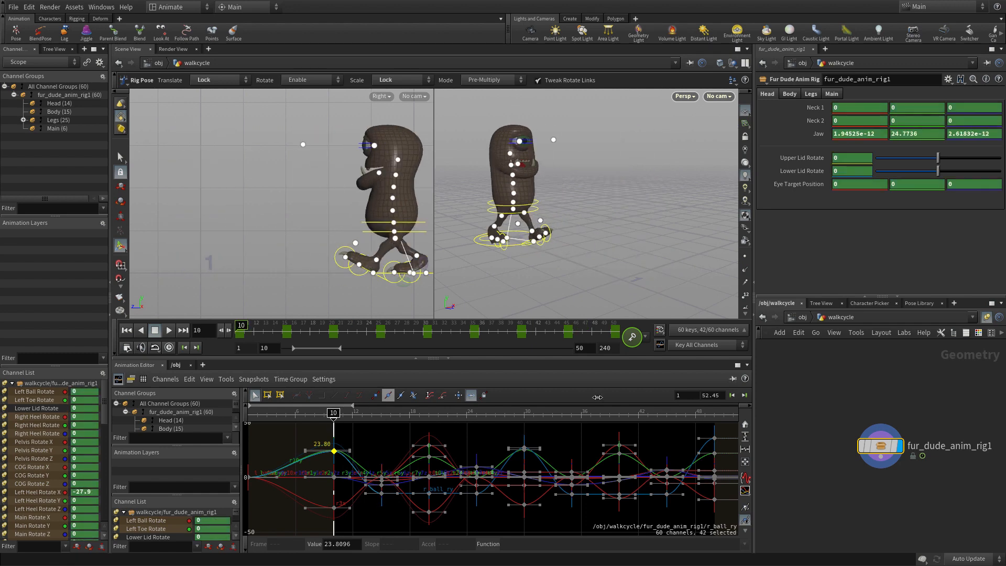
mouse_move(880, 505)
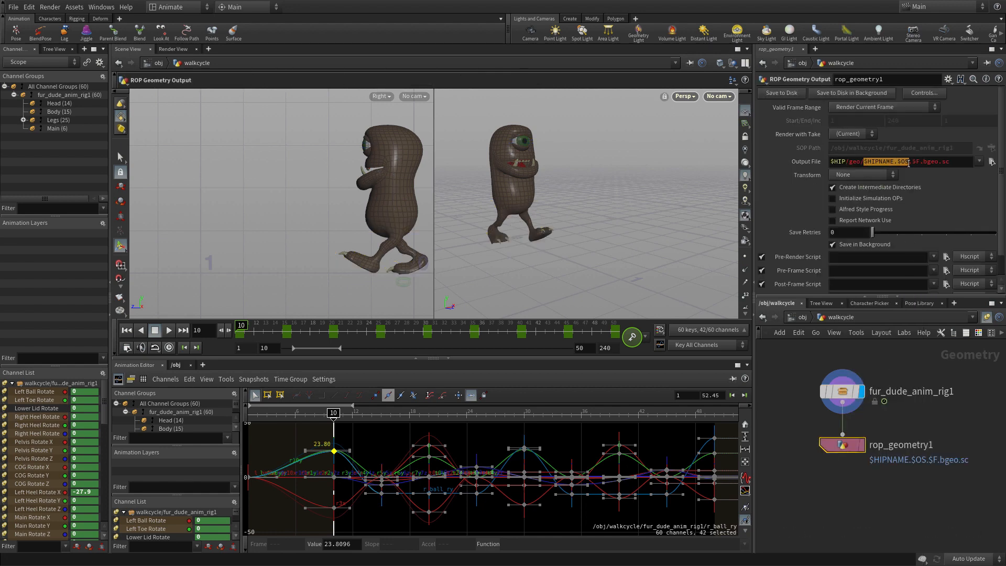
Write the cache to $HIP/geo/walk/furdude_walk.$F.bgeo.sc over the render frame range, ending at frame 50.
type("furdude_walk")
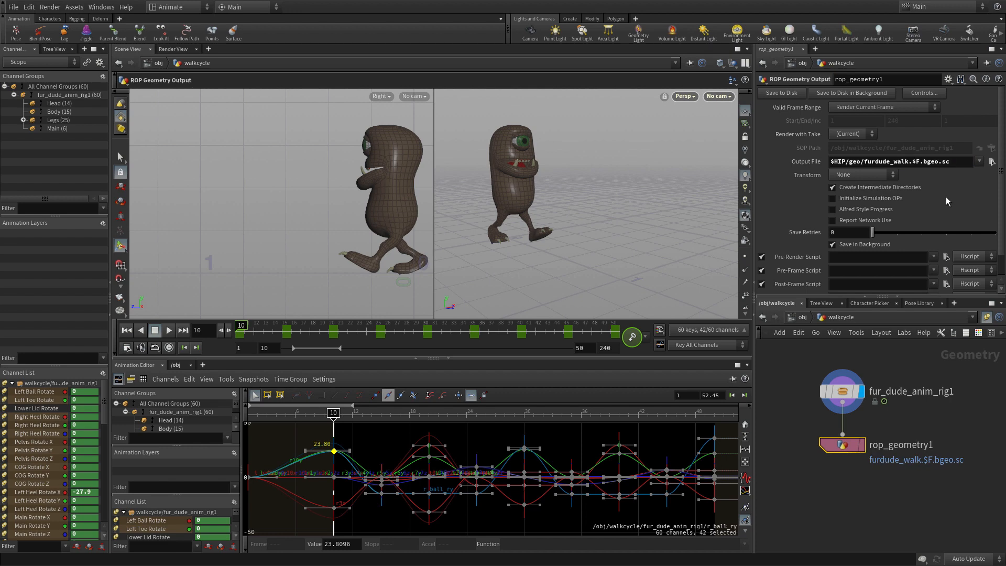
left_click(905, 161)
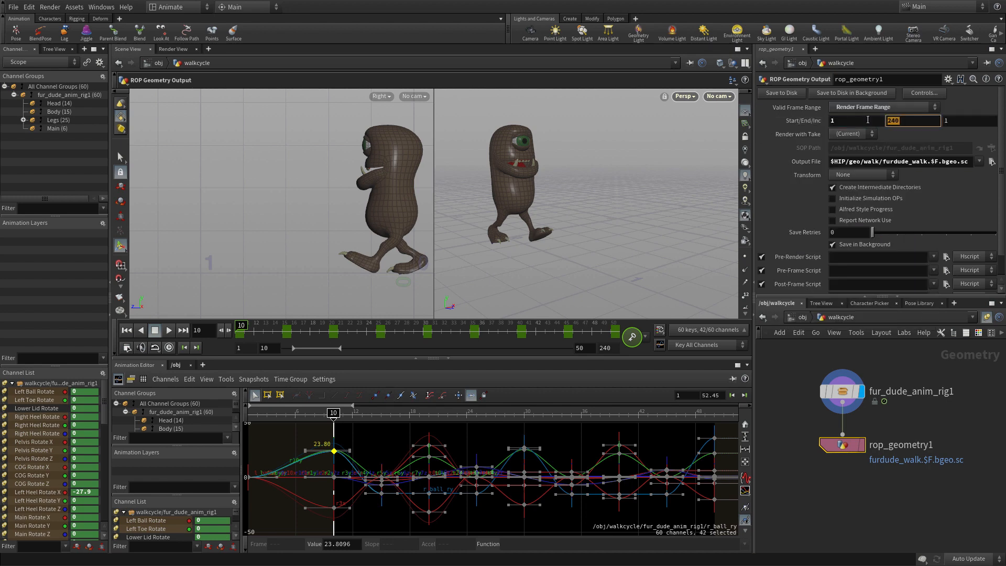
type("50")
type("usd")
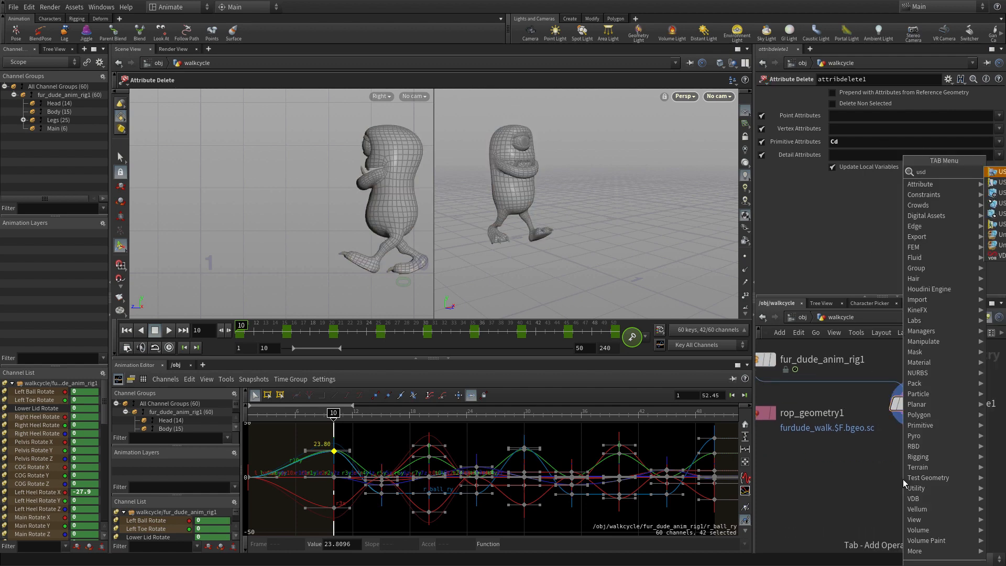
Place a USD Export node and wire it below attribdelete1.
left_click(903, 481)
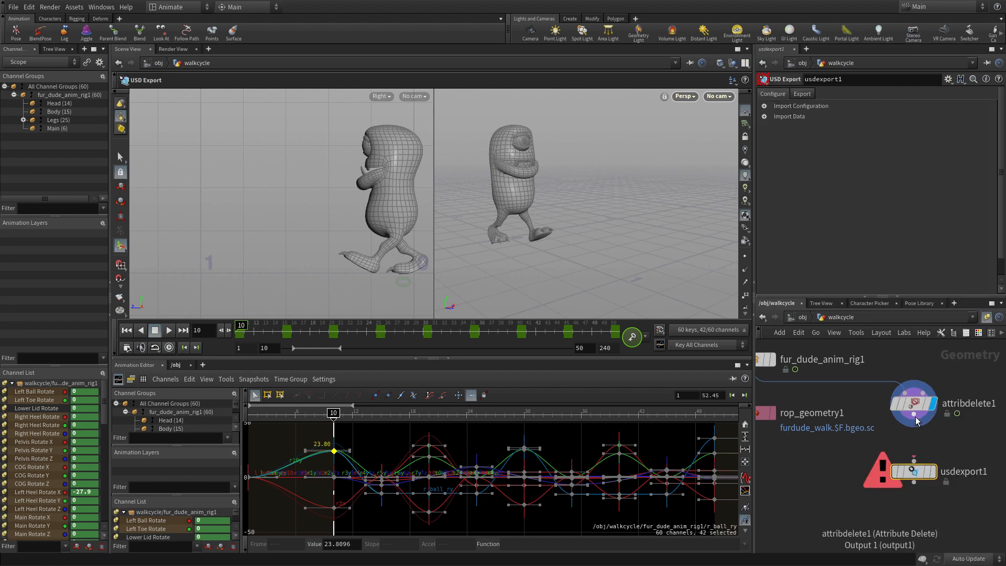
left_click(773, 93)
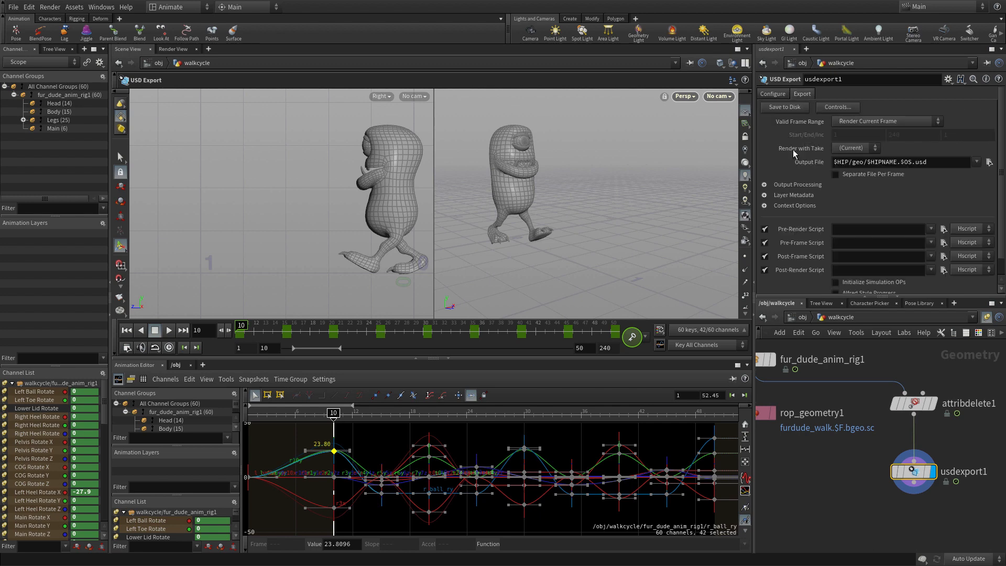